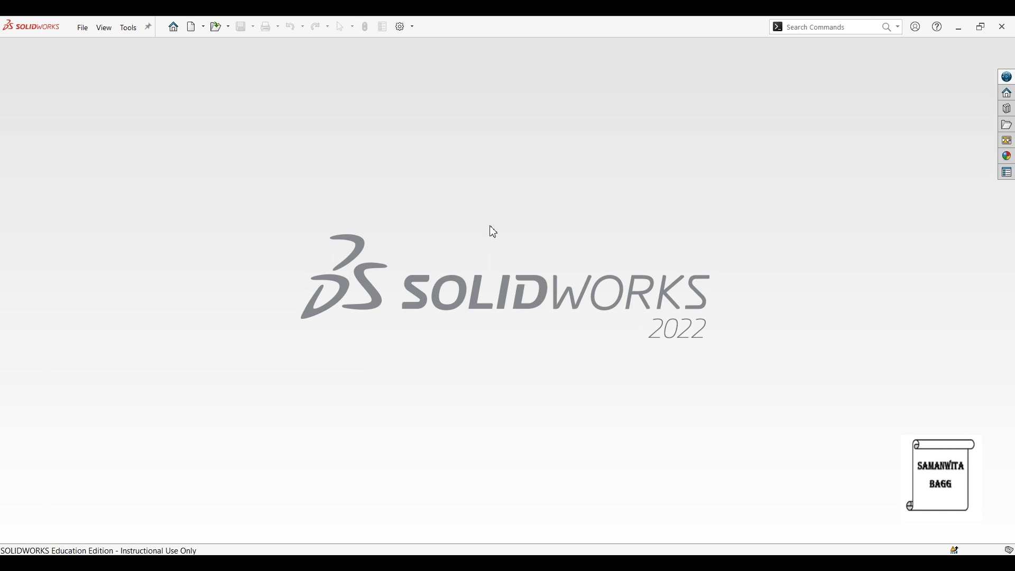
mouse_move(172, 26)
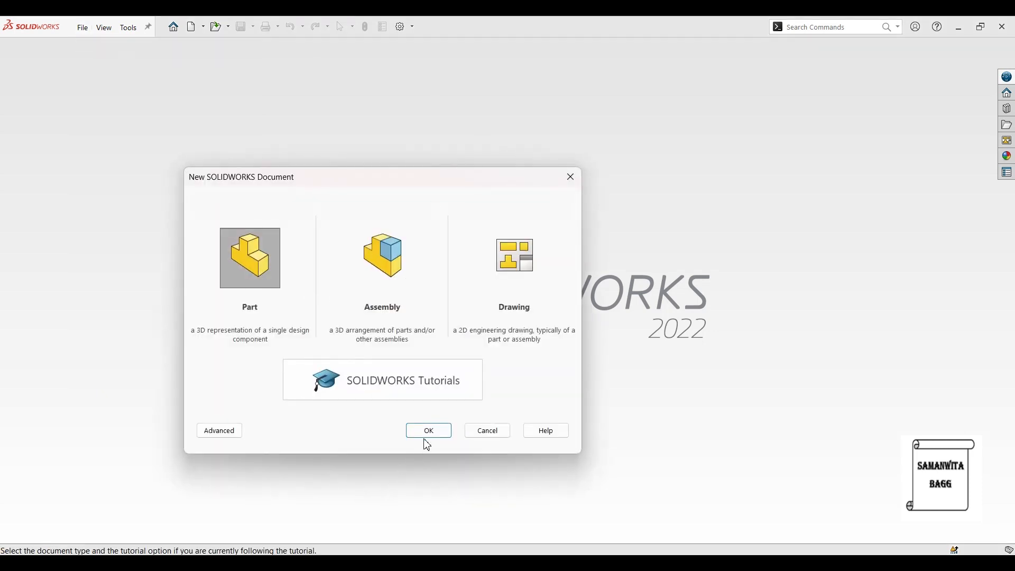
Create a new empty part and orient the view normal to the Front Plane.
click(428, 431)
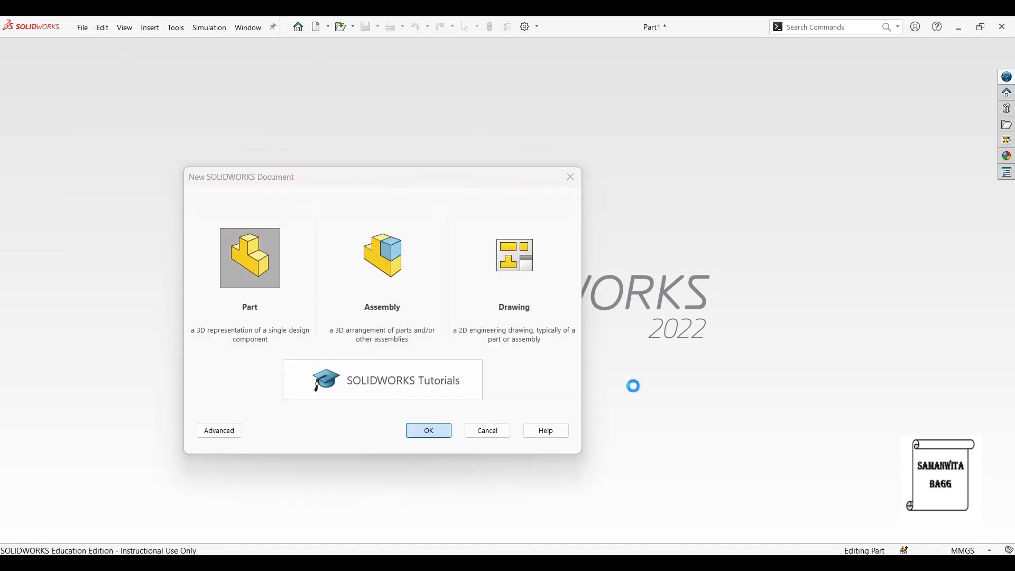
click(428, 430)
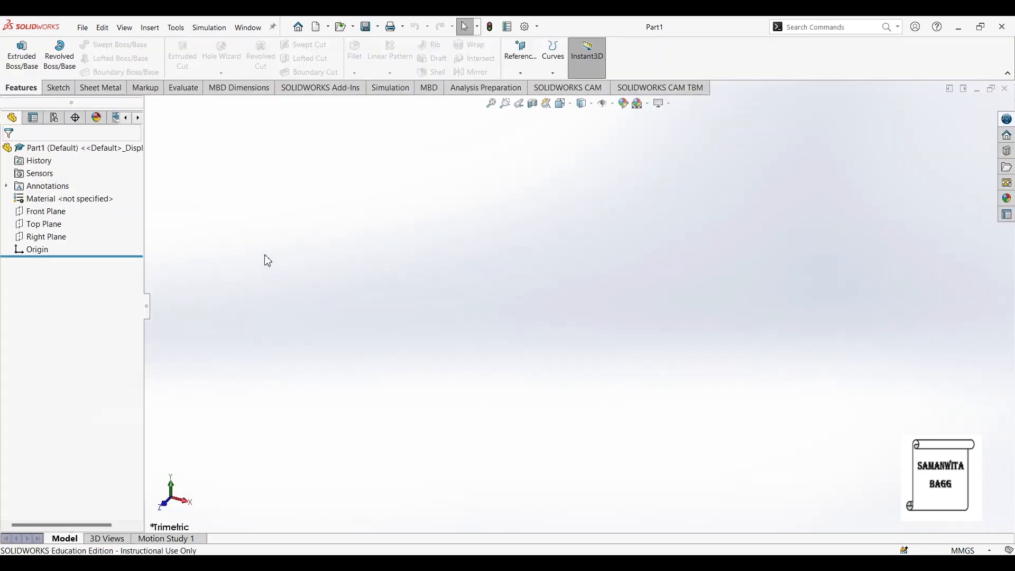
click(45, 211)
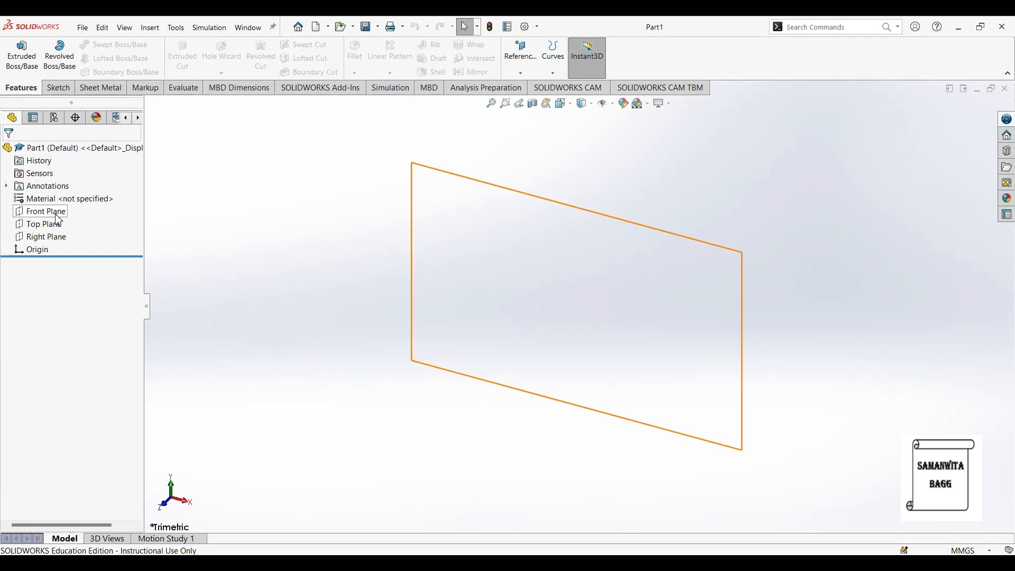
click(46, 211)
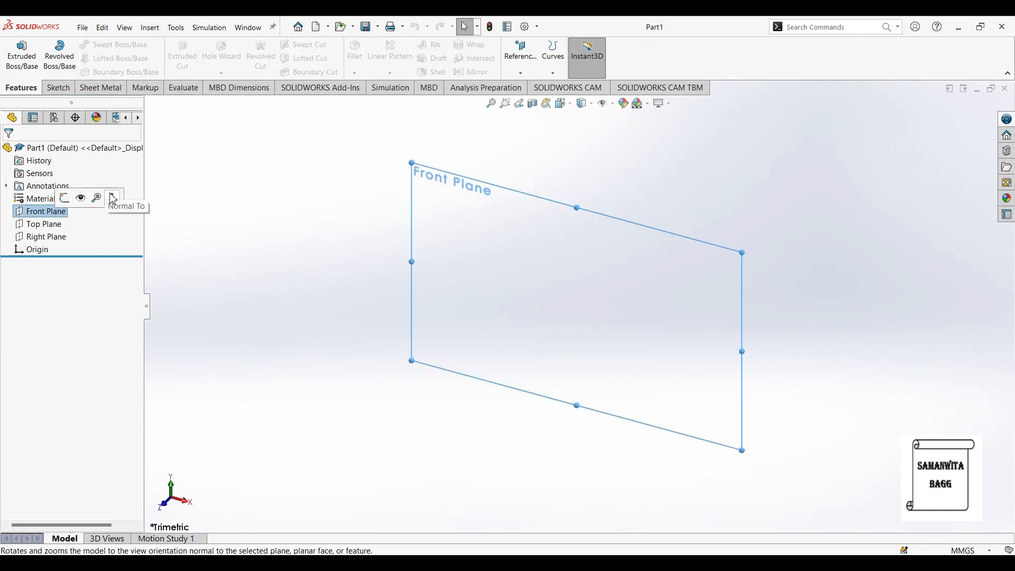
click(111, 198)
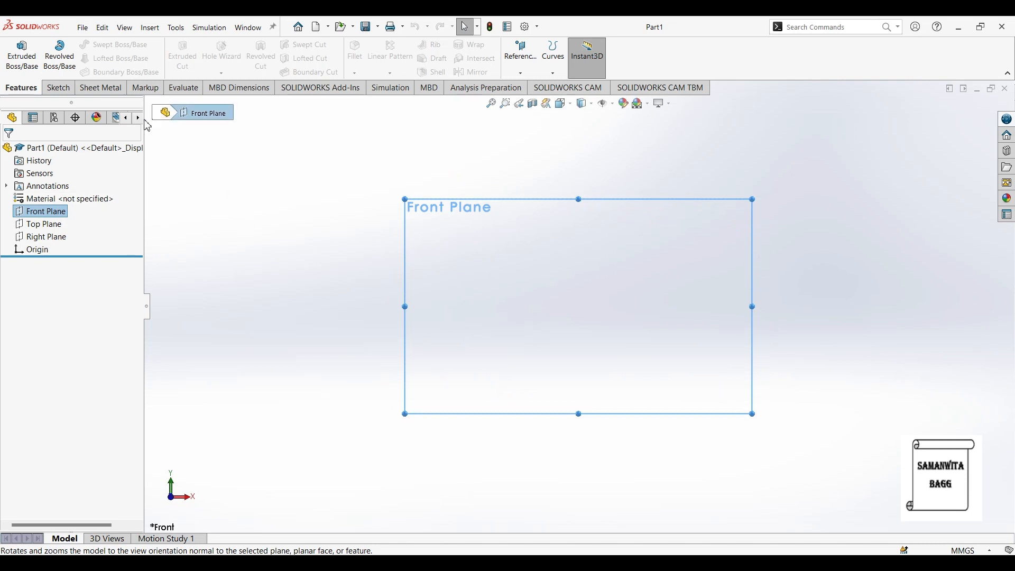
Start a sketch on the Front Plane and draw a wide corner rectangle around the origin.
click(57, 88)
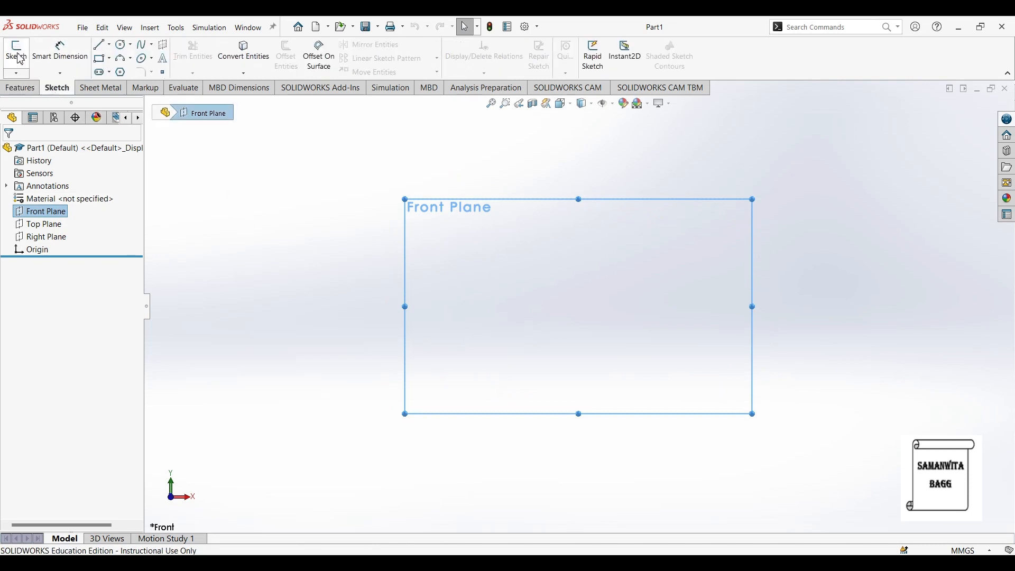
click(16, 52)
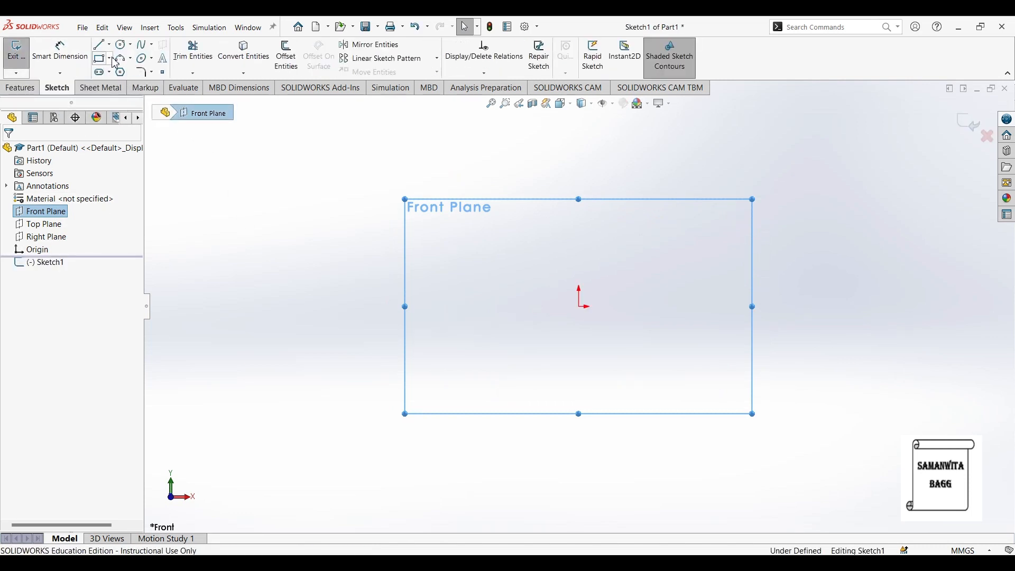
click(98, 57)
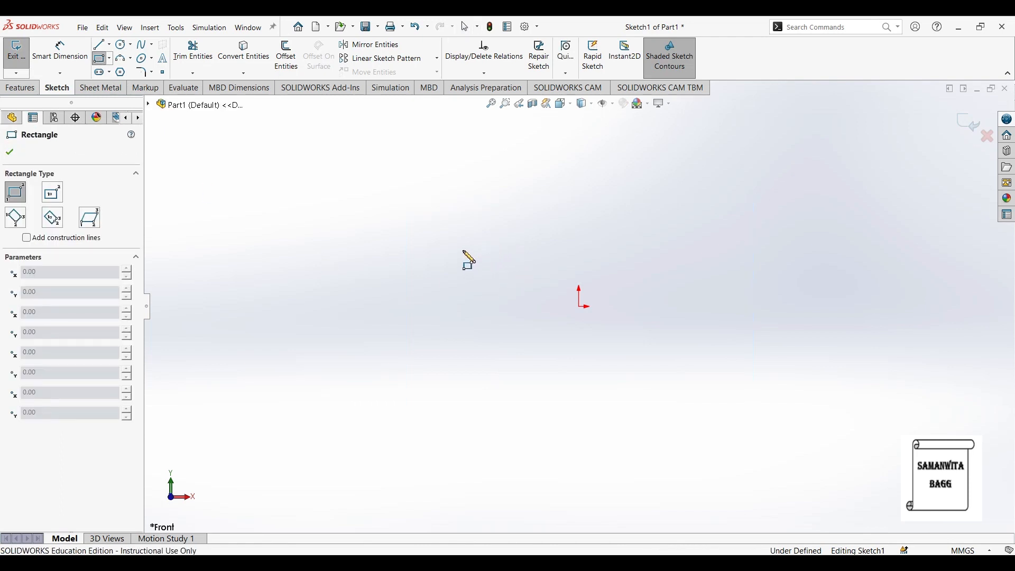
drag(463, 249, 832, 326)
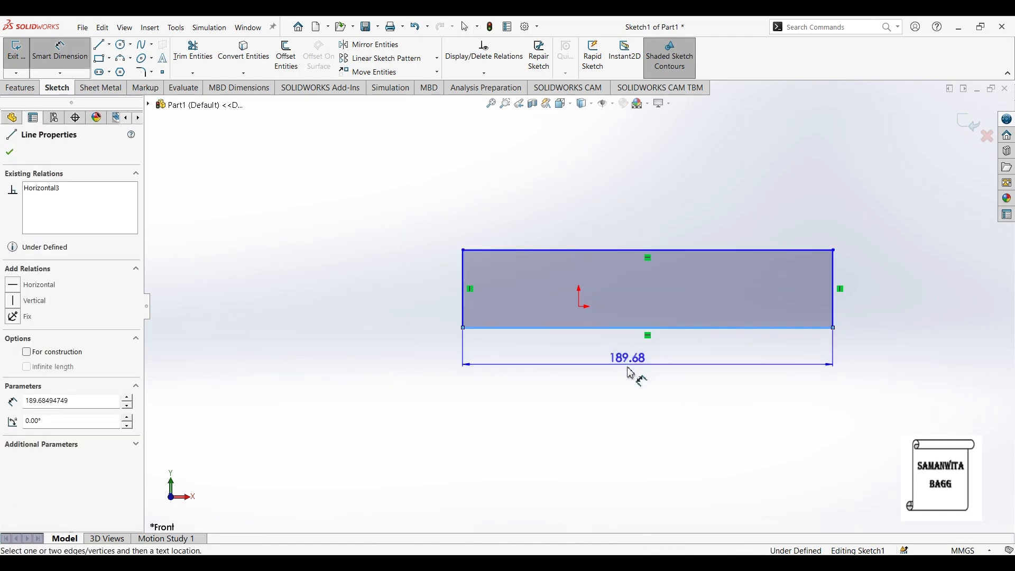
Dimension the rectangle's length to 137 mm and finish the sketch as Sketch1.
click(626, 357)
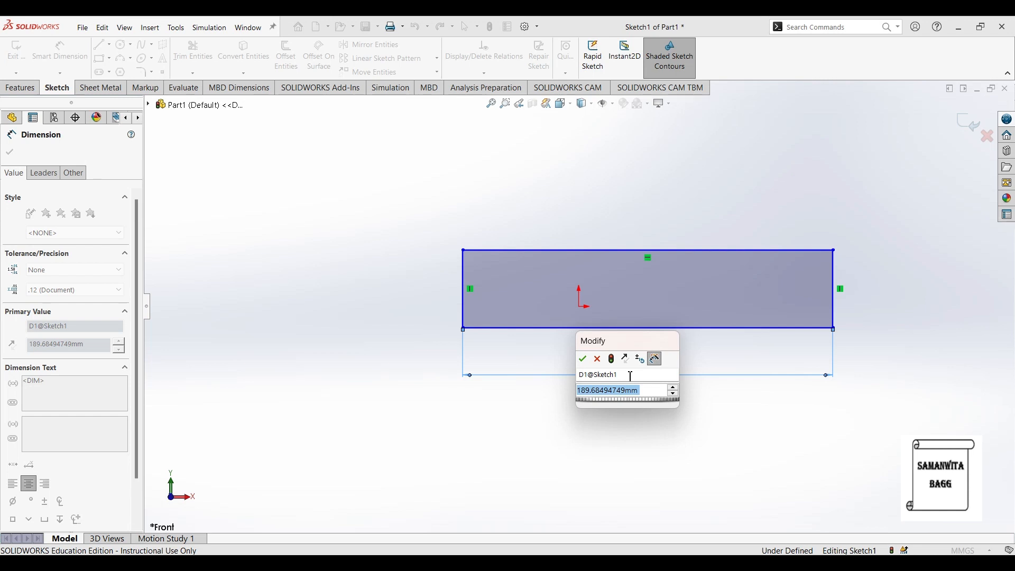
click(582, 358)
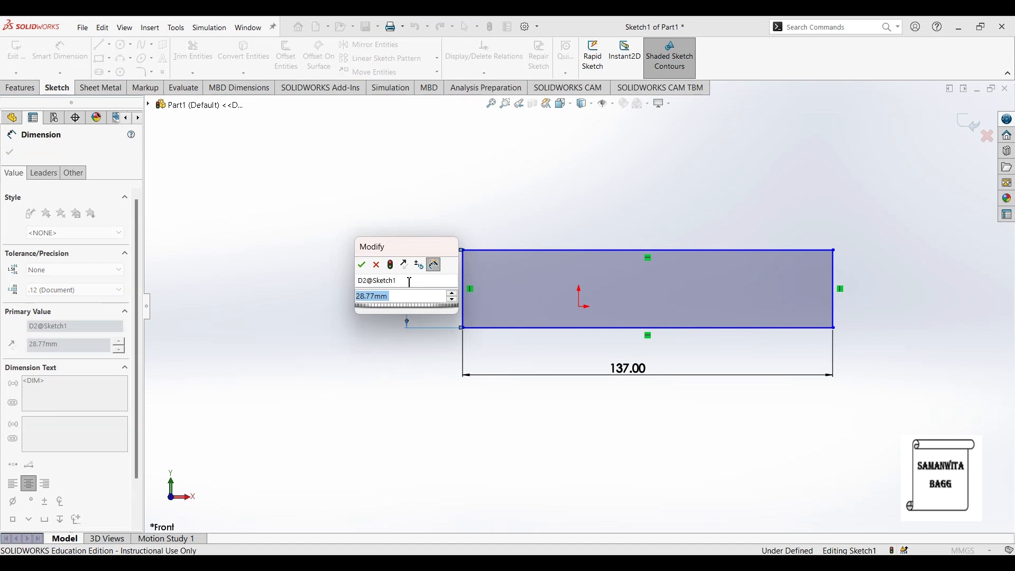
click(362, 264)
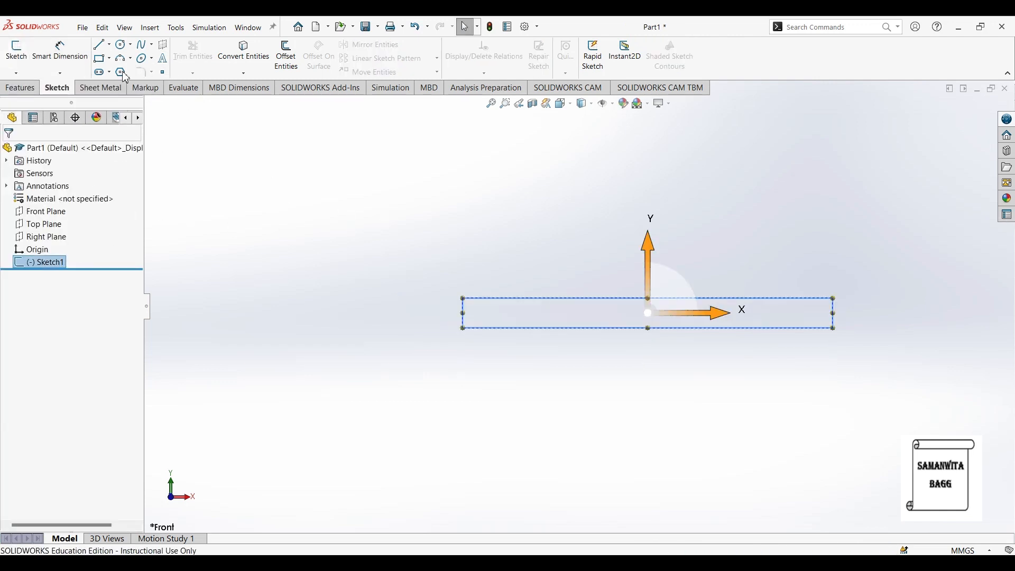
Extrude the rectangle 3.50 mm into a thin solid bar (Boss-Extrude1).
click(21, 88)
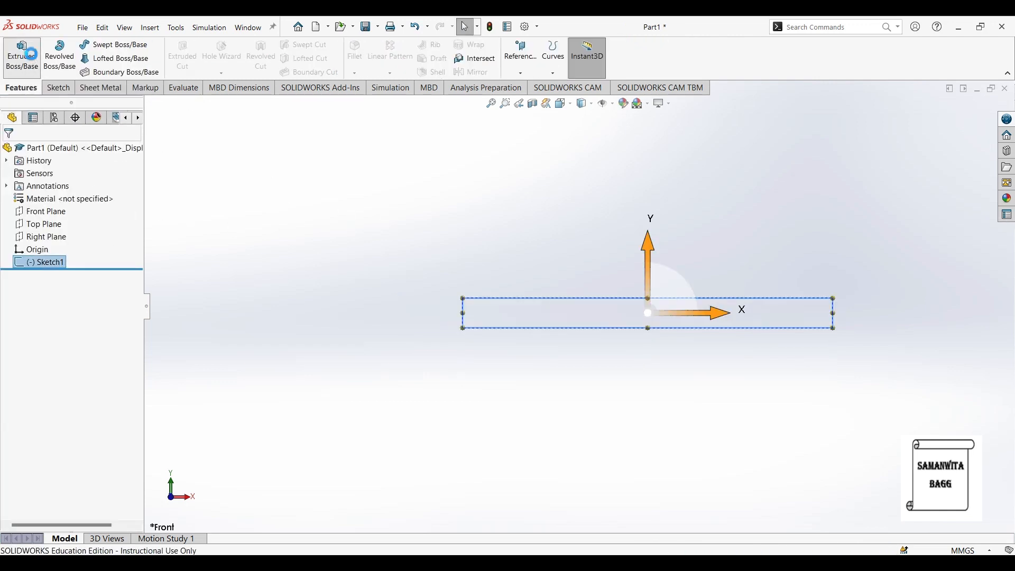
click(22, 55)
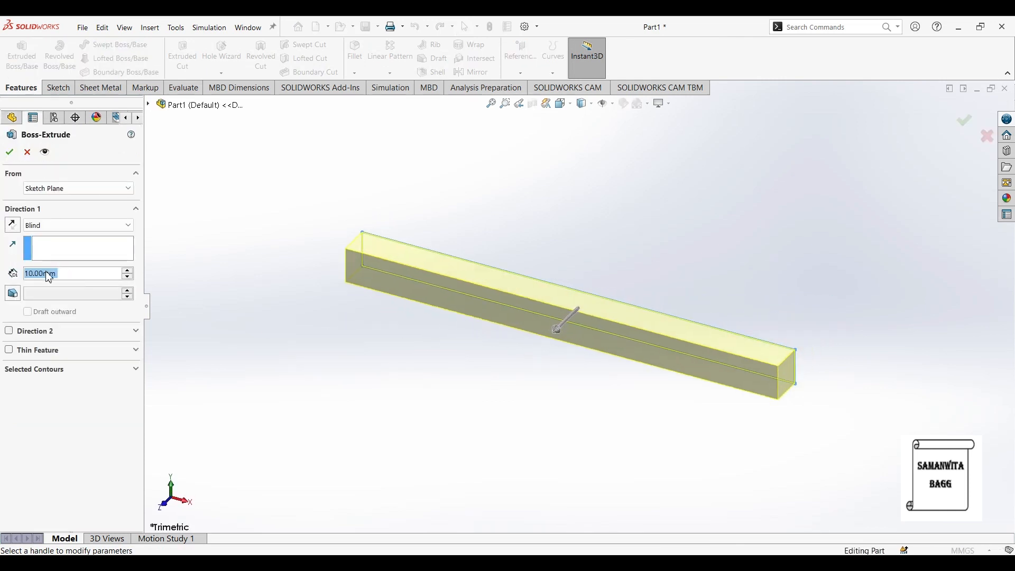
text(3)
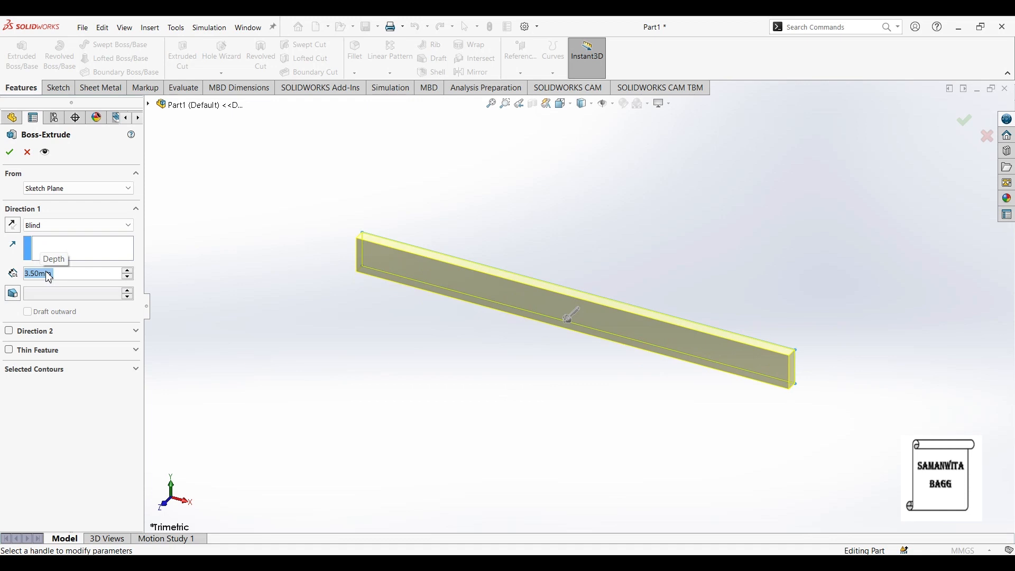
click(8, 151)
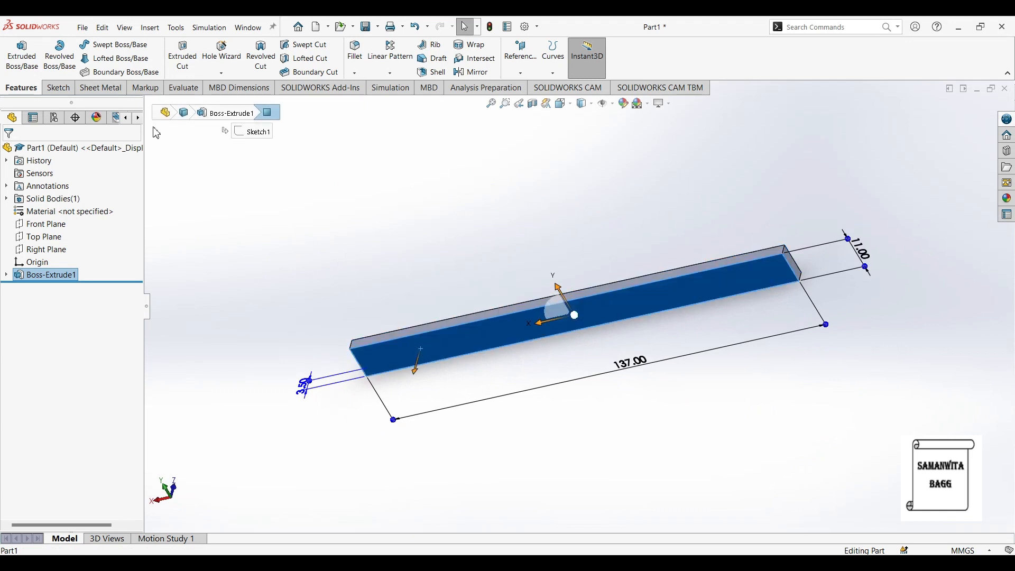
Sketch a centreline on the bar's face and a Ø2.00 circle near its left end.
click(57, 88)
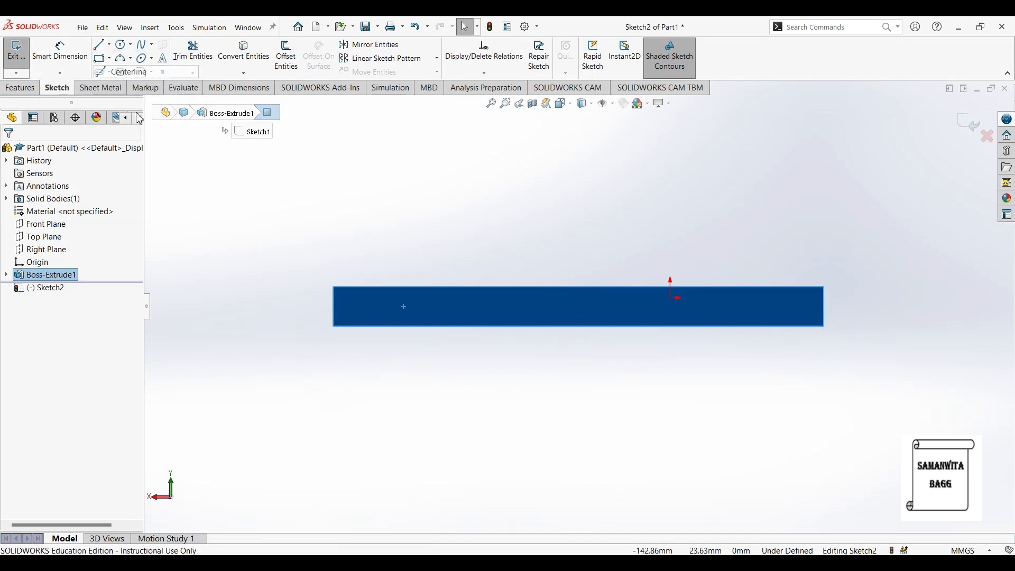
click(100, 45)
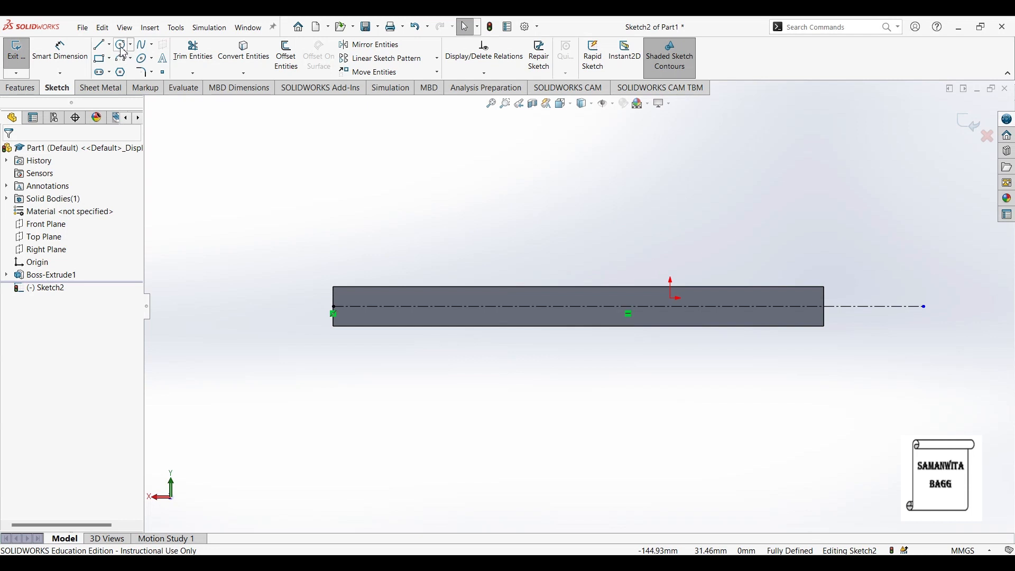
click(120, 45)
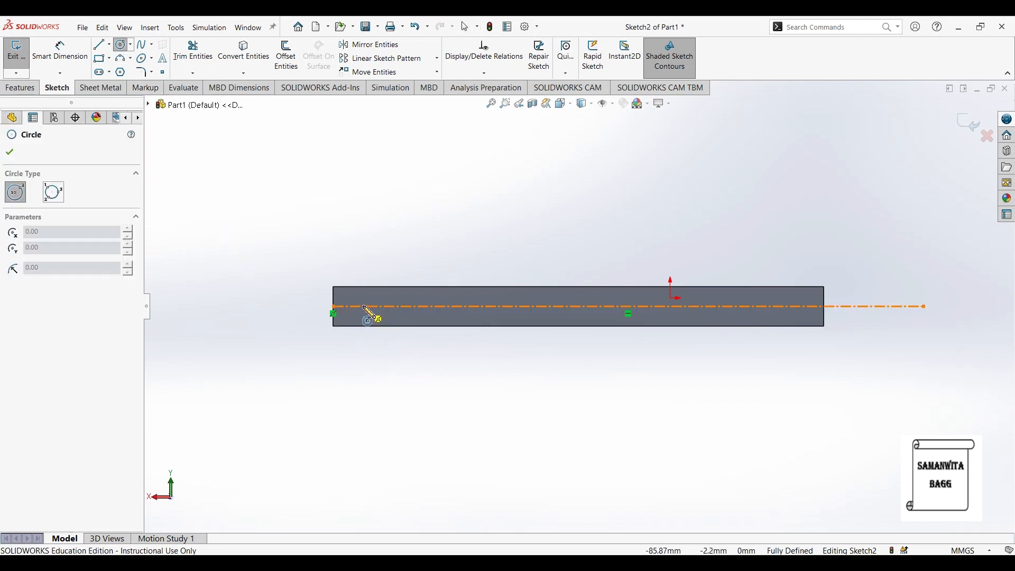
click(363, 306)
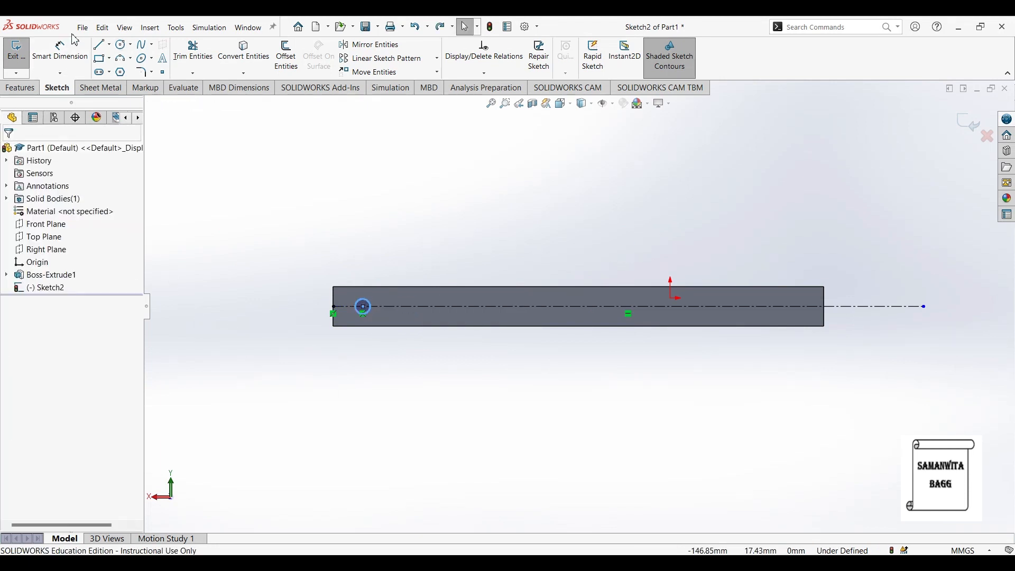
click(59, 50)
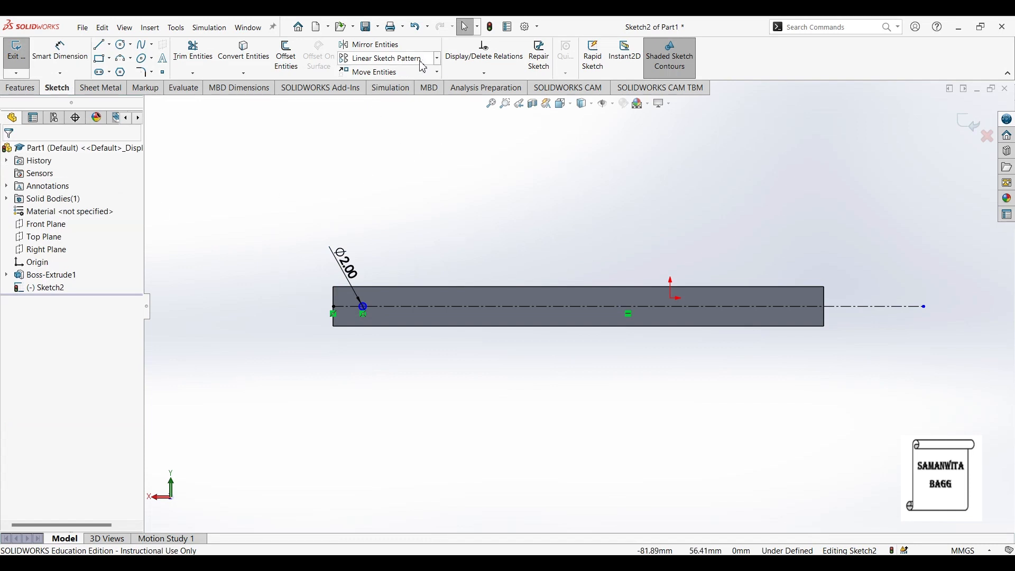
Linear-pattern the circle into 10 instances spaced 13 mm along the centreline.
click(437, 58)
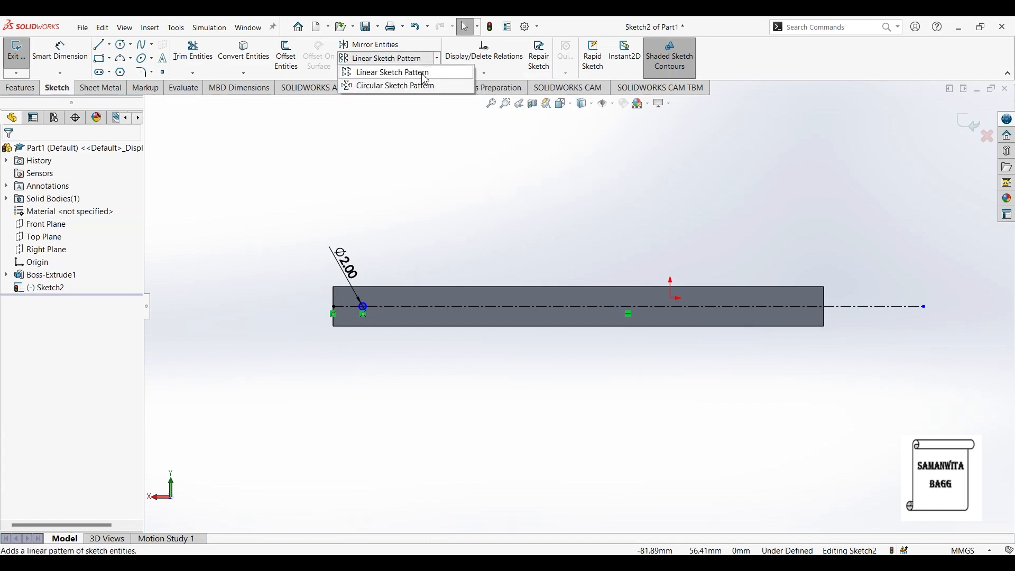
click(391, 72)
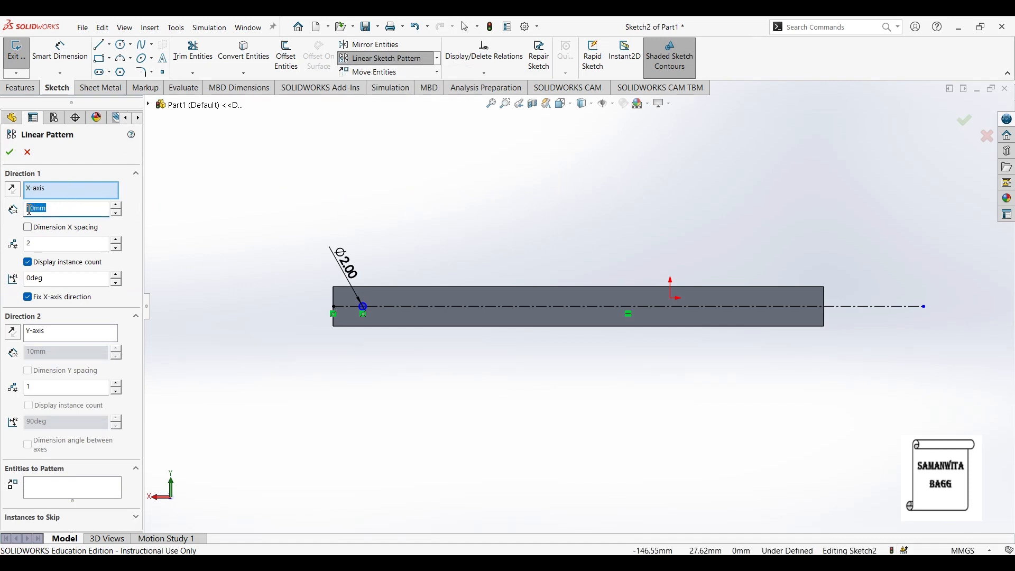
text(13)
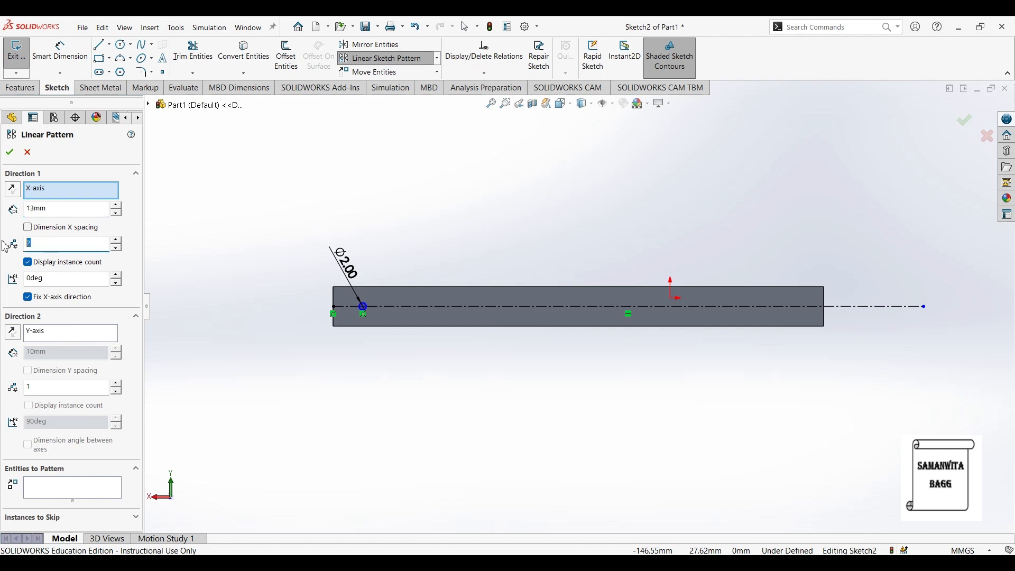
text(10)
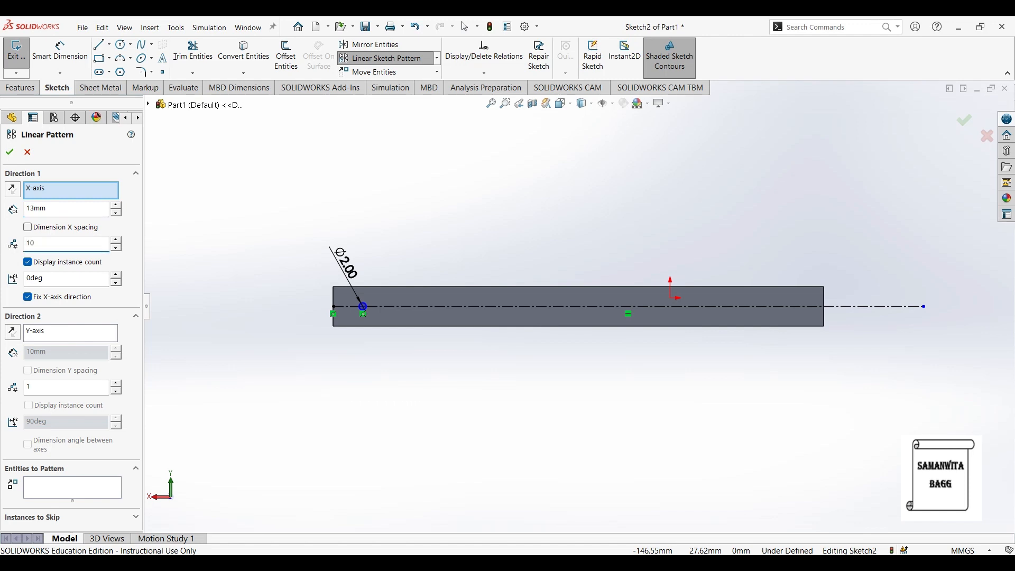
click(70, 486)
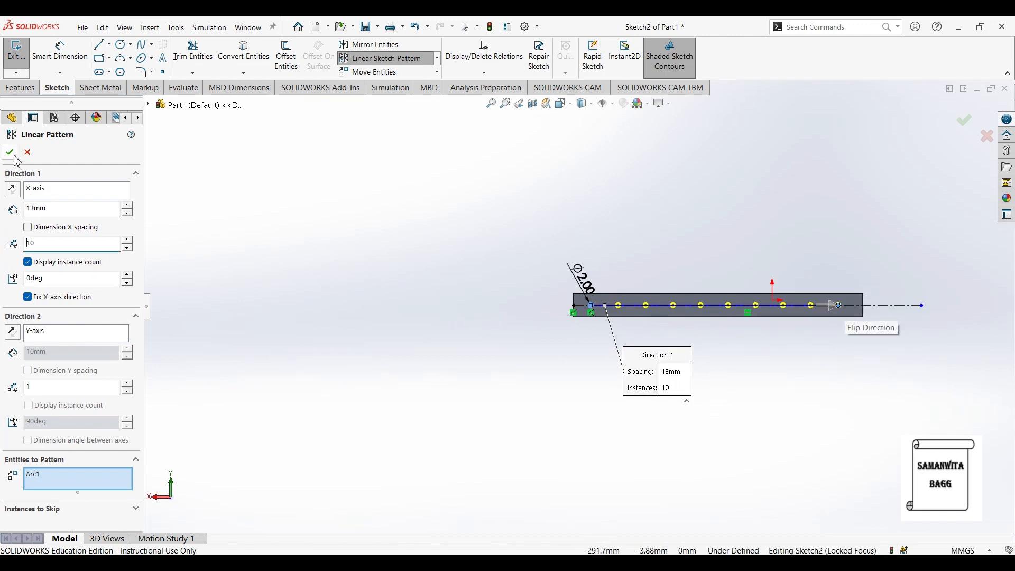
click(9, 152)
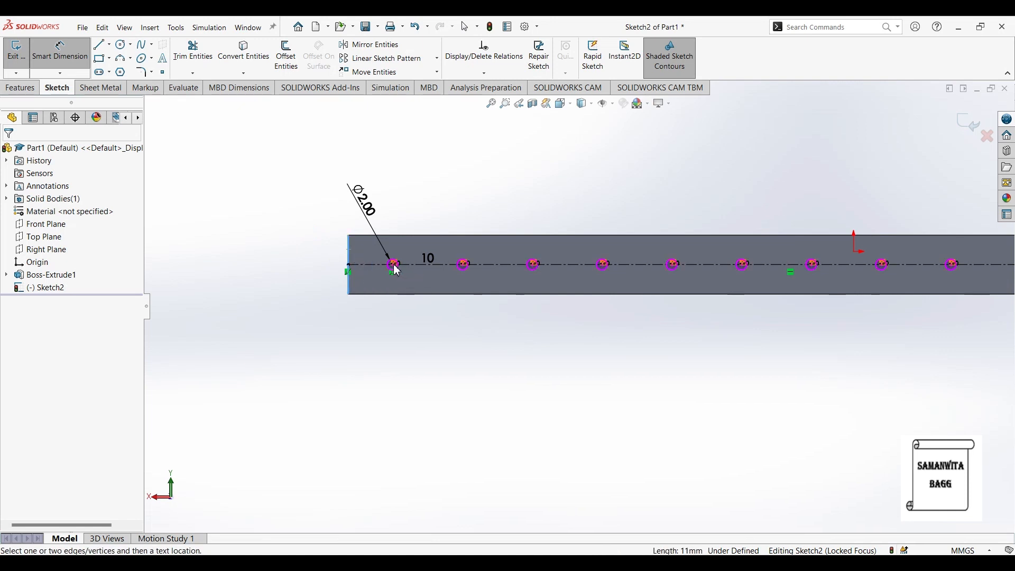
mouse_move(393, 269)
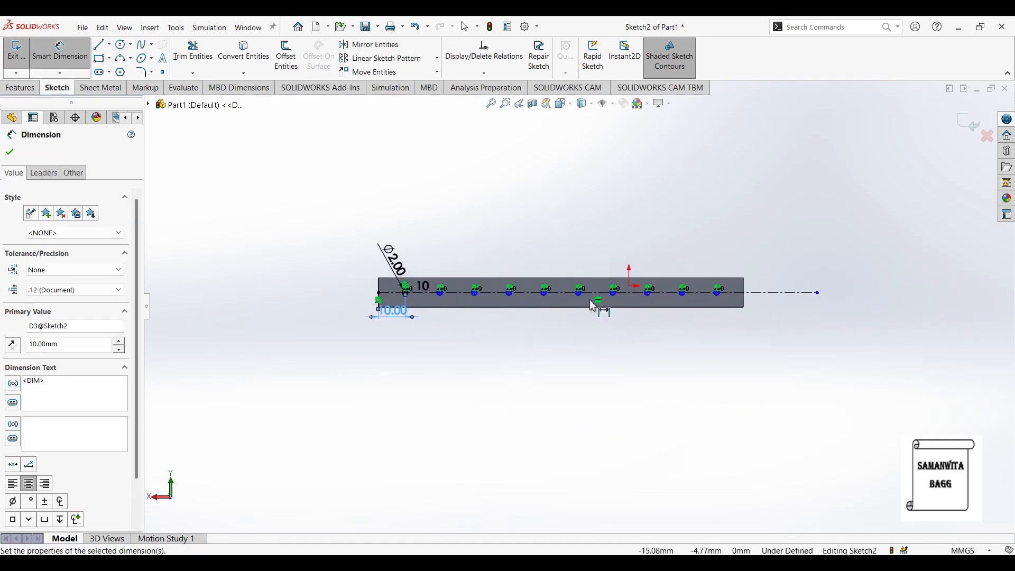
Accept the 10 mm offset of the first circle from the left end and close Sketch2.
click(10, 152)
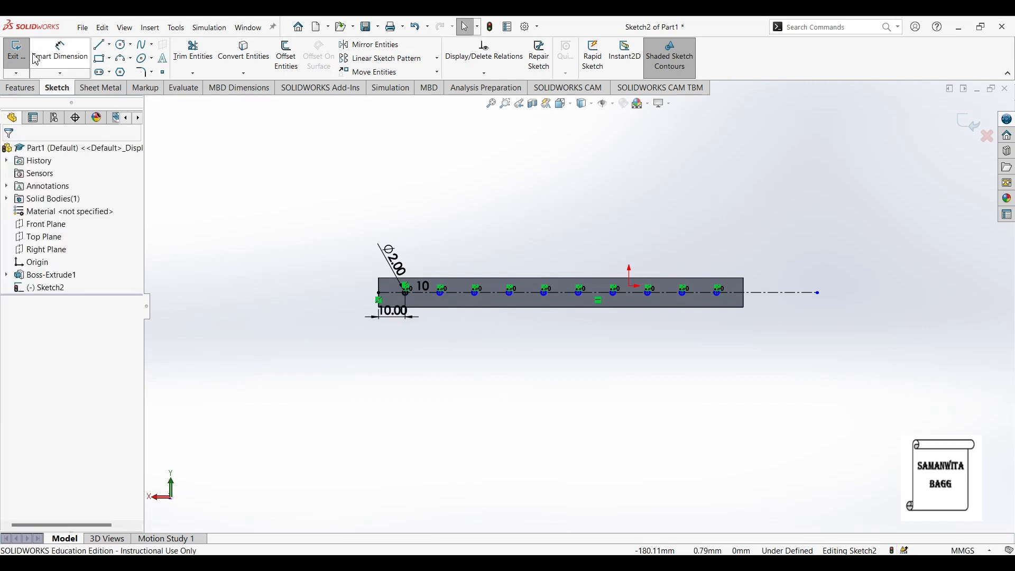
click(15, 53)
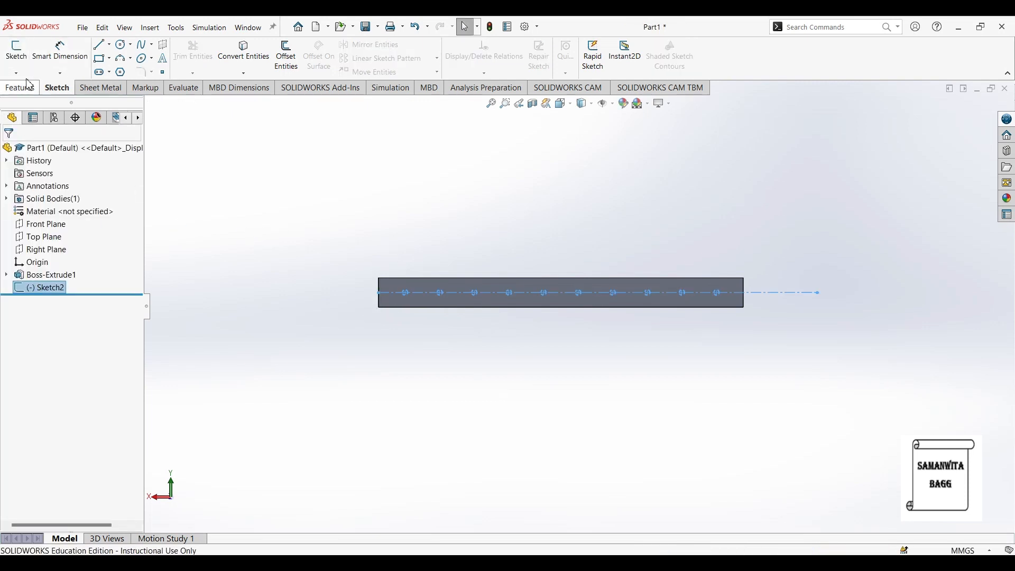
Cut the ten circles 3.50 mm through the bar as Cut-Extrude1, leaving ten holes.
click(21, 88)
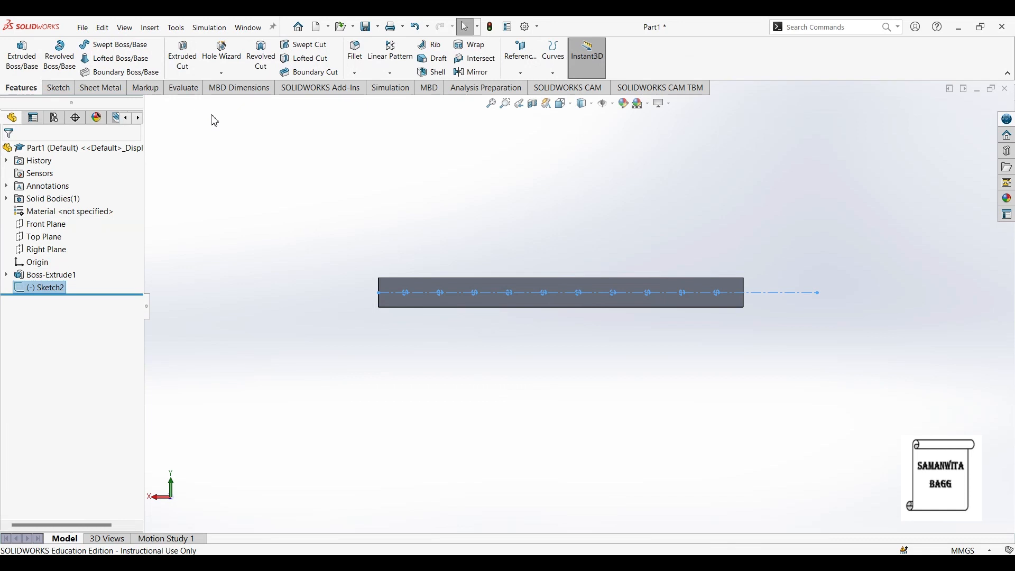
click(182, 55)
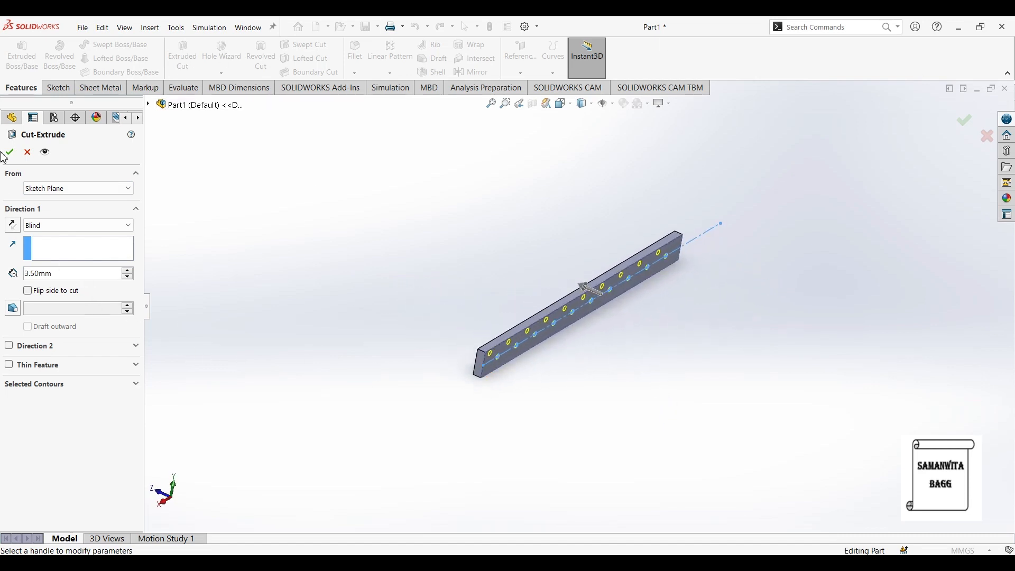
click(7, 152)
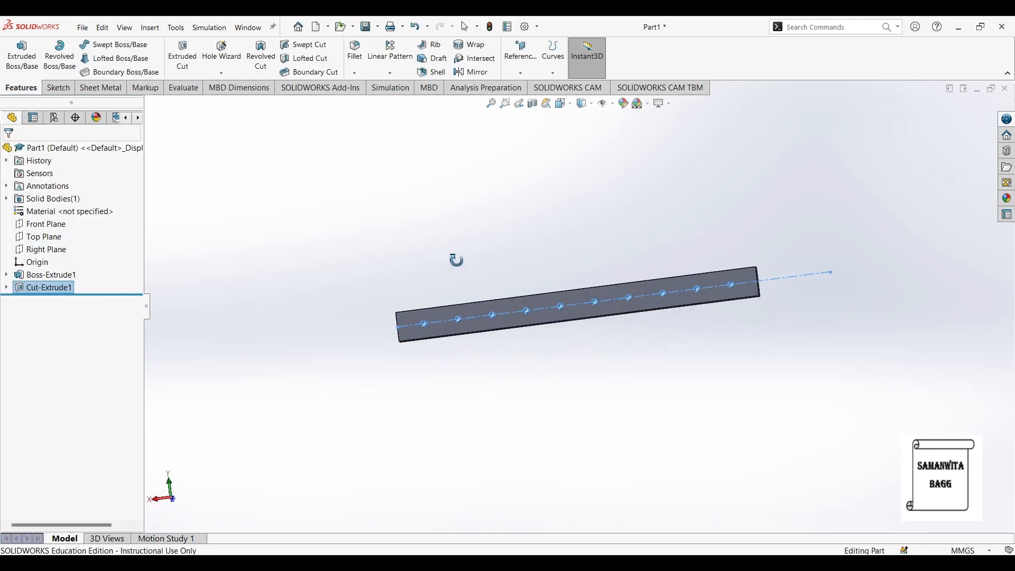
click(510, 361)
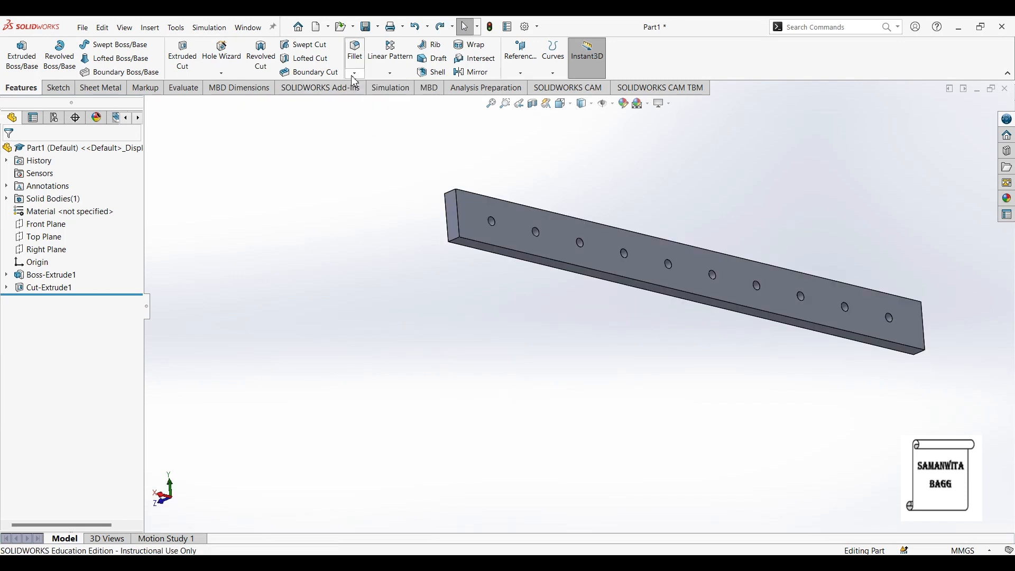
Round the bar's four long edges with 0.5 mm fillets.
click(354, 52)
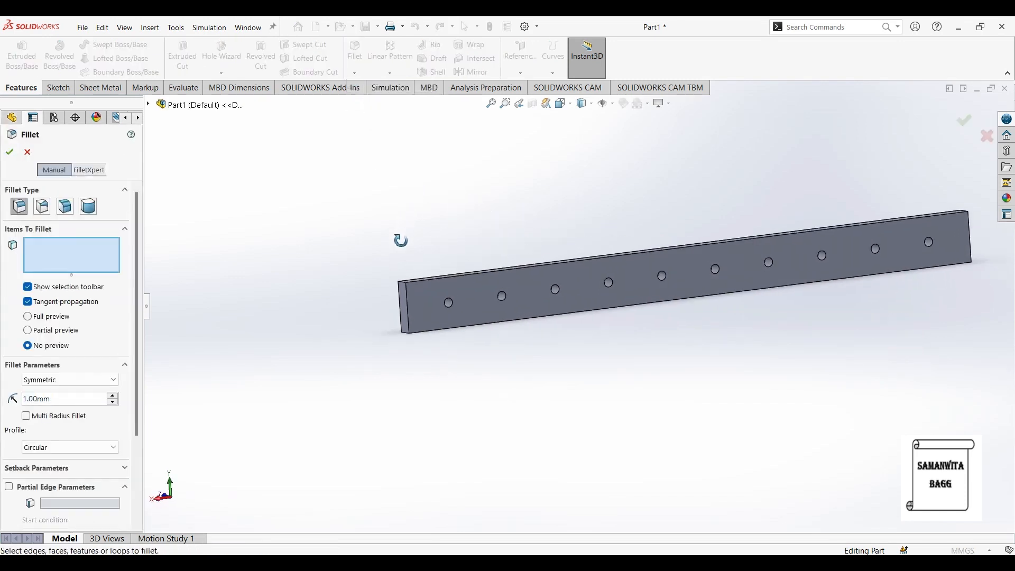
click(399, 318)
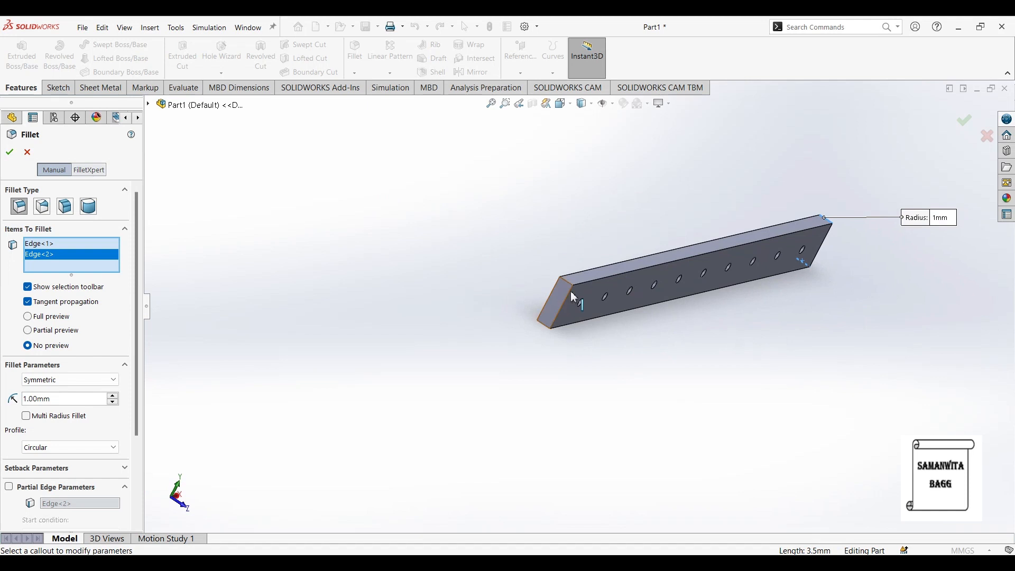
click(547, 311)
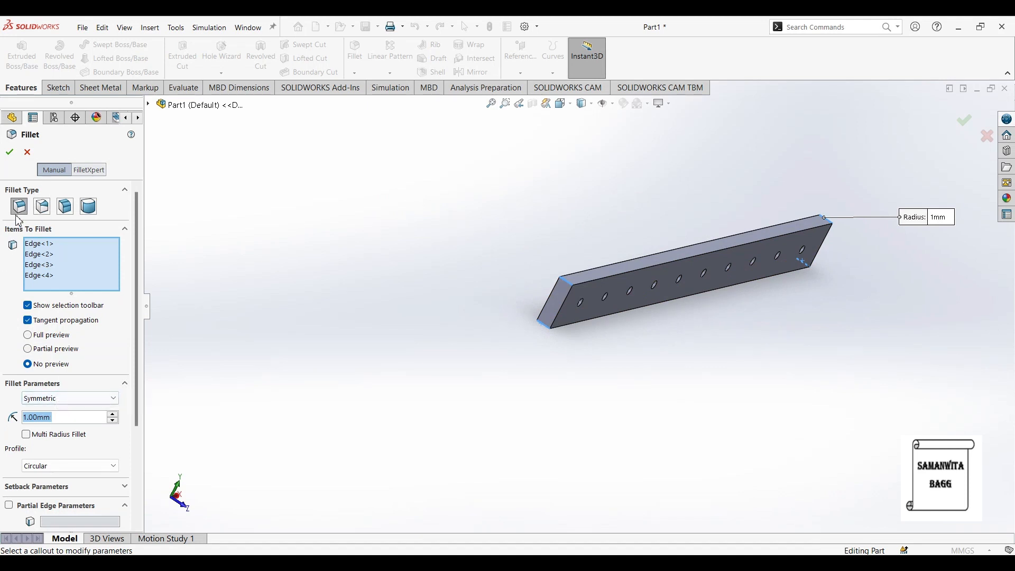
click(9, 152)
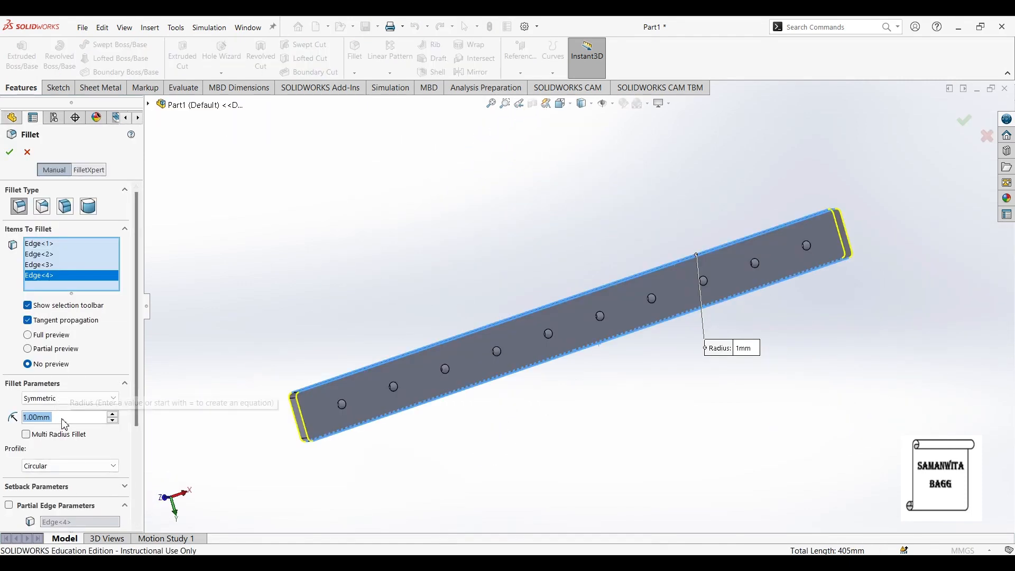
text(0.5mm)
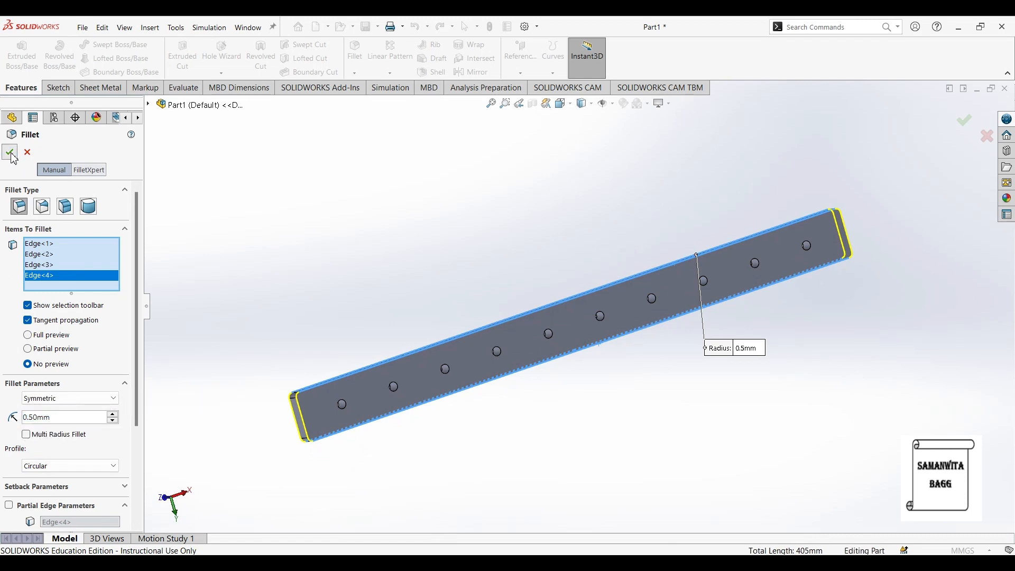
click(9, 152)
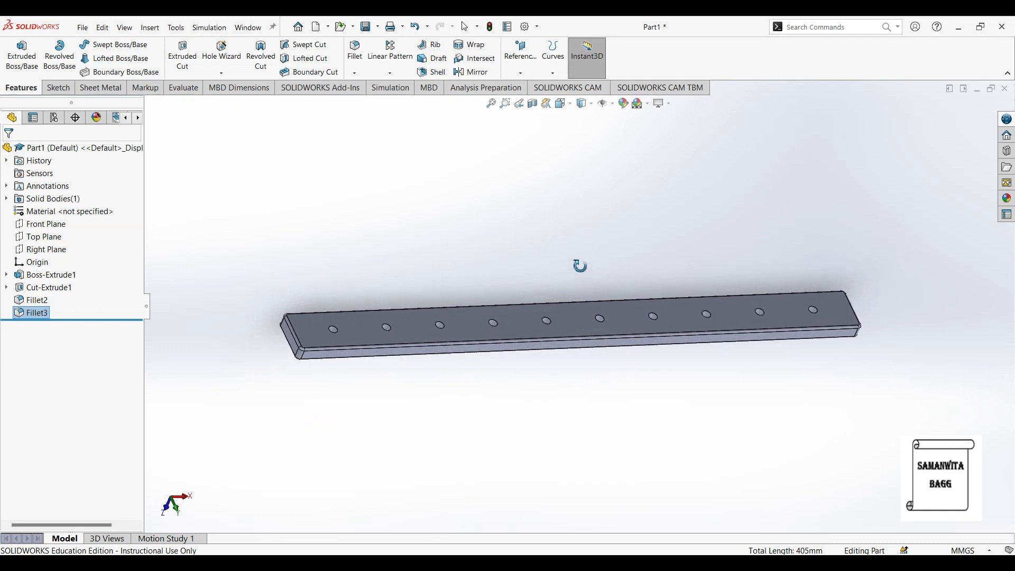
drag(579, 265, 525, 361)
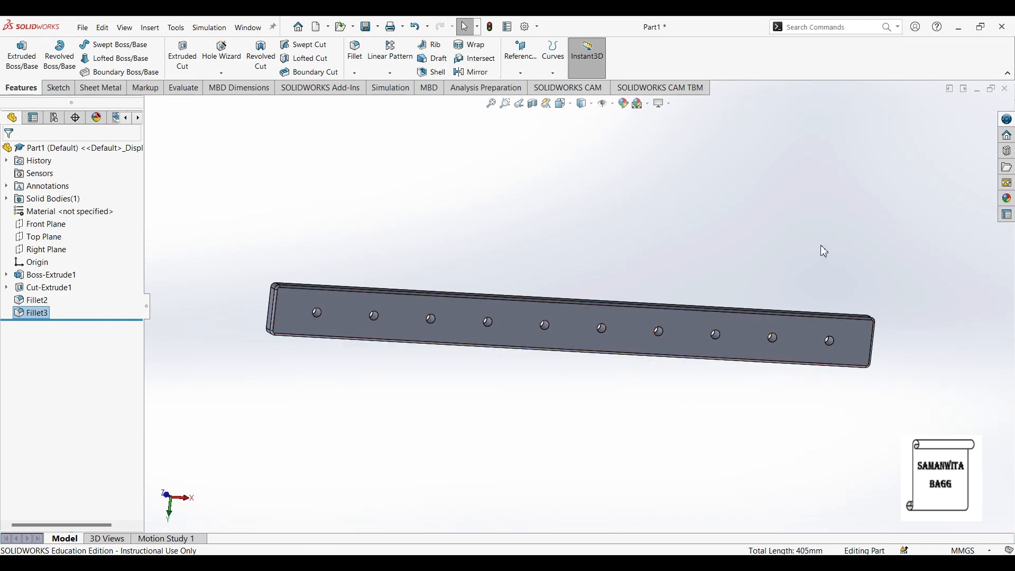
mouse_move(666, 234)
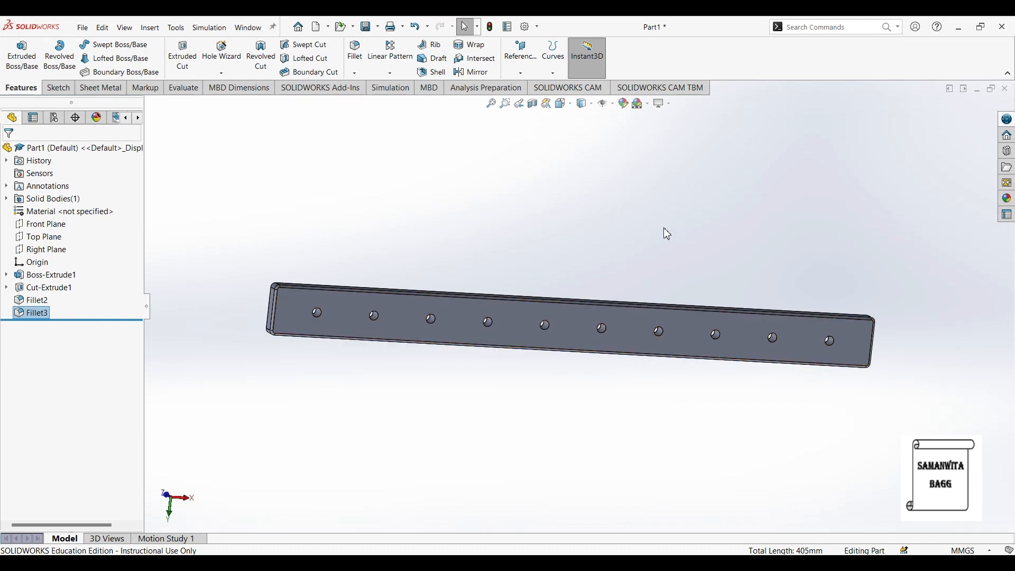